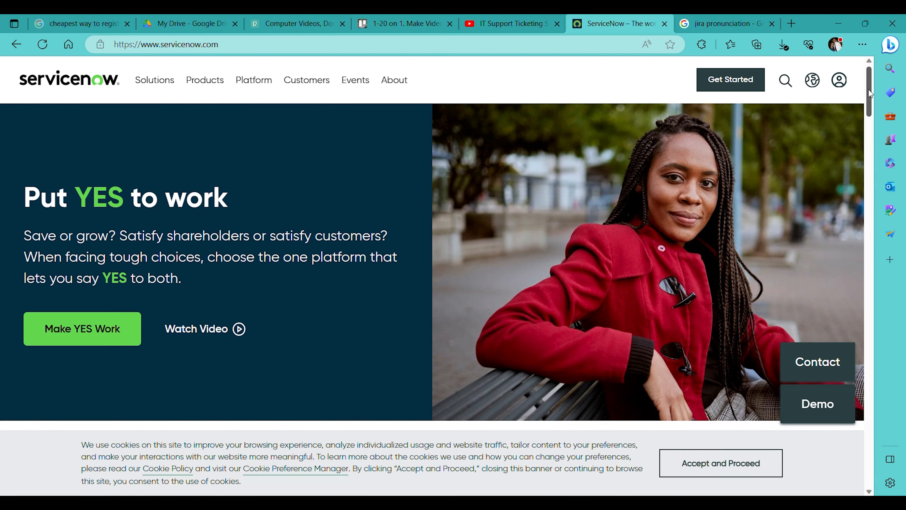
Scroll through the ServiceNow homepage from top to bottom, then back up slightly
{"action": "scroll", "scroll_direction": "down", "scroll_amount": 3}
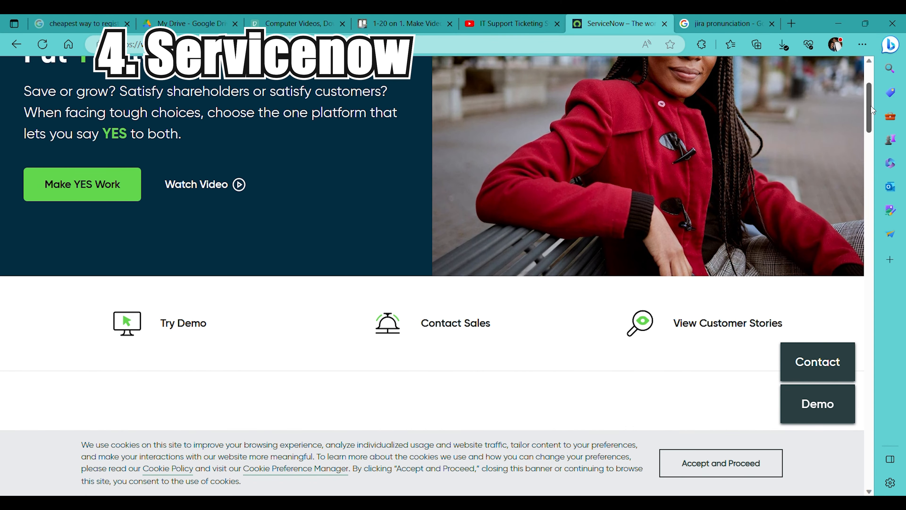
{"action": "scroll", "scroll_direction": "down", "scroll_amount": 3}
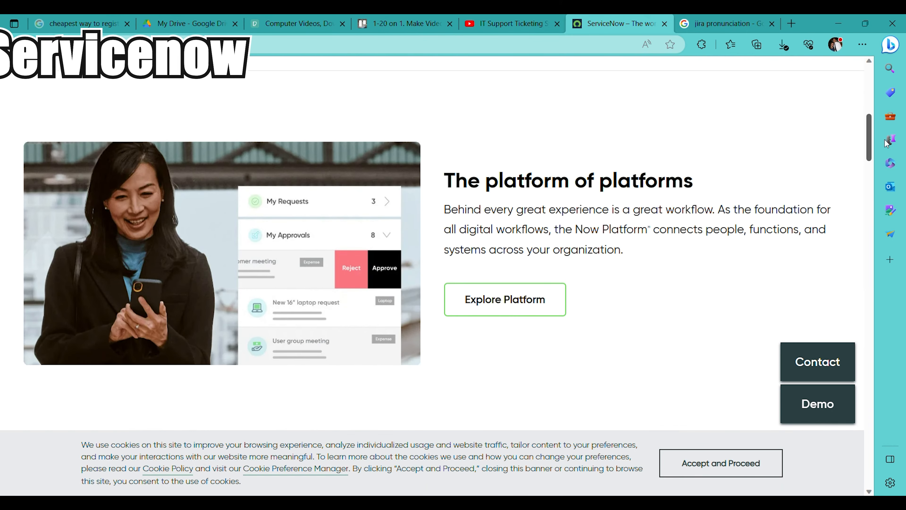
{"action": "scroll", "scroll_direction": "down", "scroll_amount": 3}
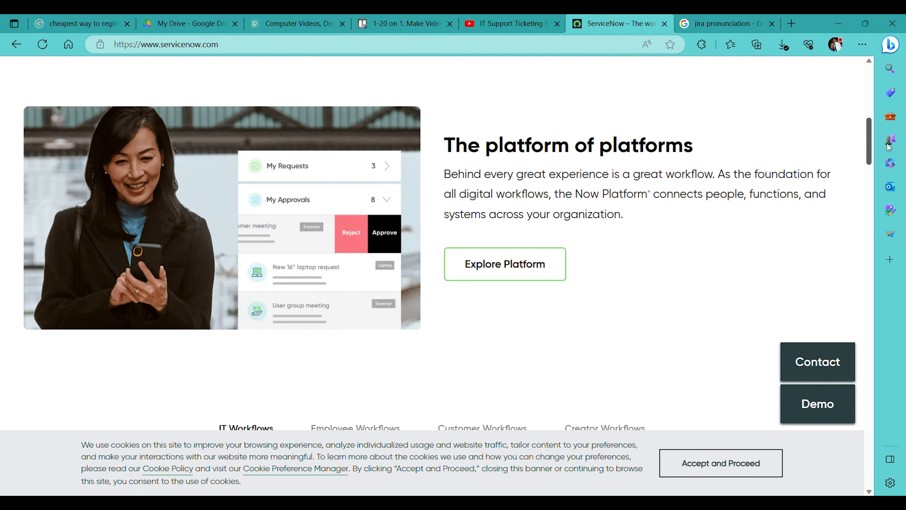
{"action": "scroll", "scroll_direction": "down", "scroll_amount": 3}
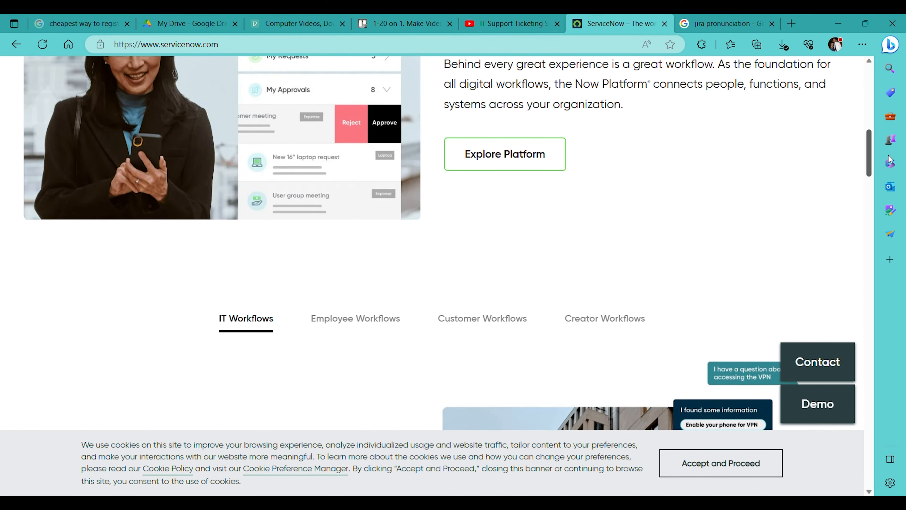
{"action": "scroll", "scroll_direction": "down", "scroll_amount": 3}
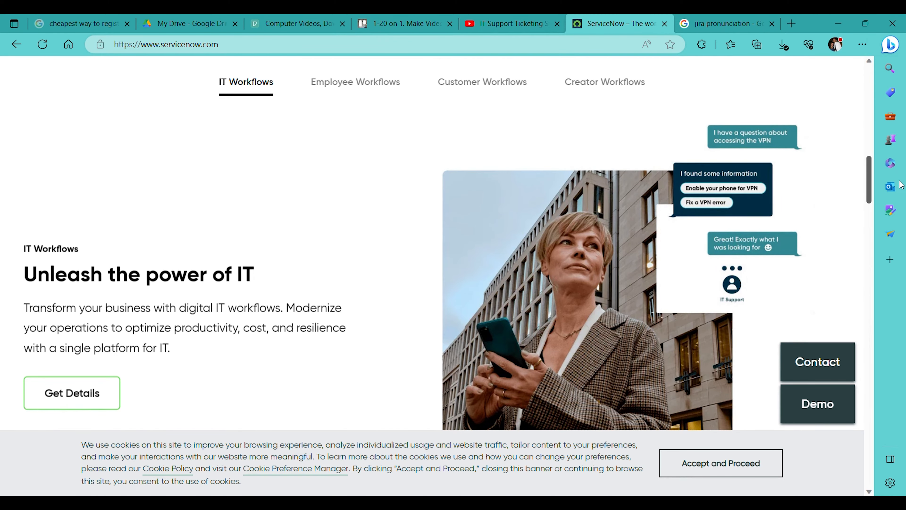
{"action": "scroll", "scroll_direction": "down", "scroll_amount": 3}
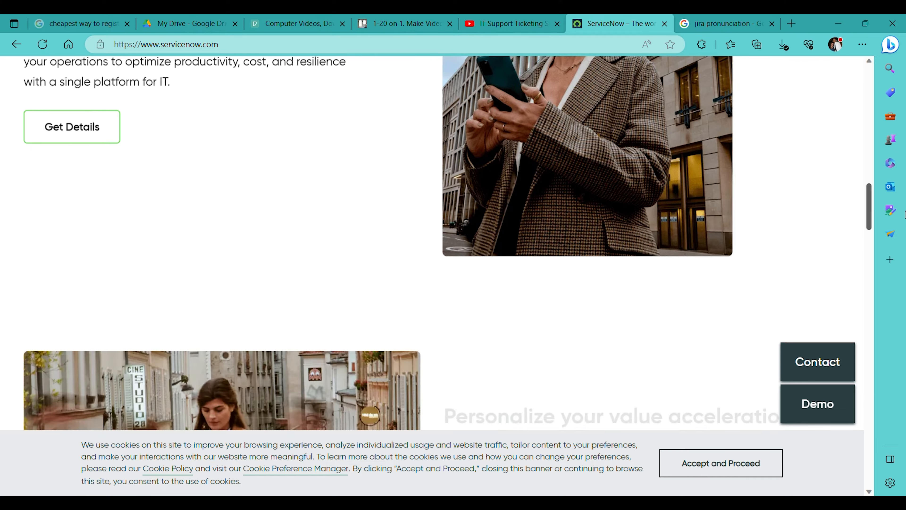
{"action": "scroll", "scroll_direction": "down", "scroll_amount": 3}
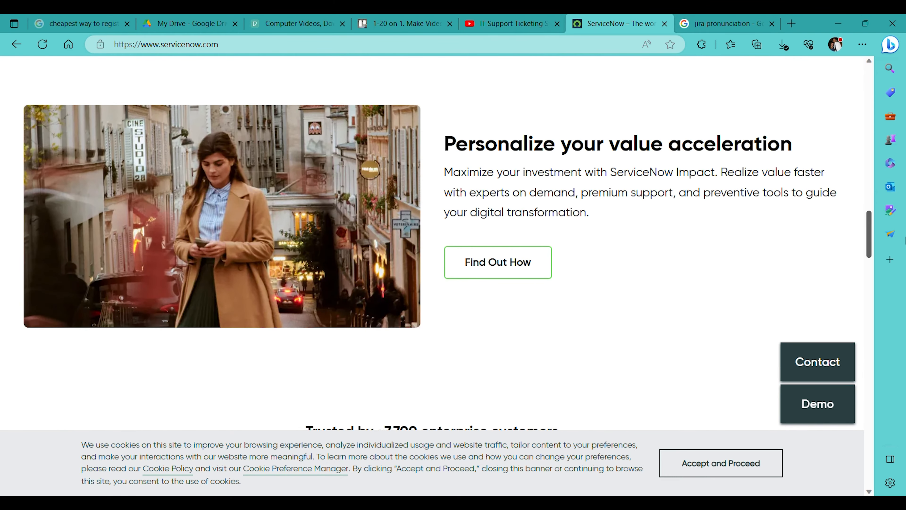
{"action": "scroll", "scroll_direction": "down", "scroll_amount": 3}
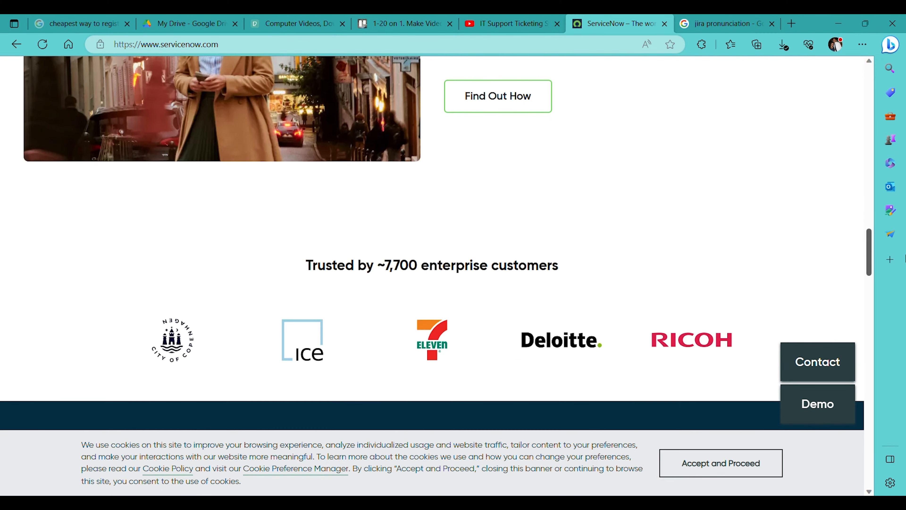
{"action": "scroll", "scroll_direction": "down", "scroll_amount": 3}
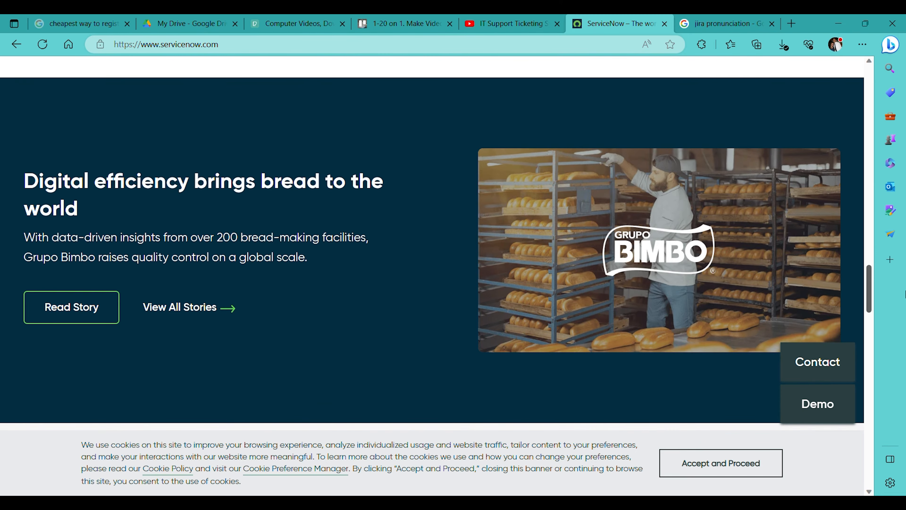
{"action": "scroll", "scroll_direction": "down", "scroll_amount": 3}
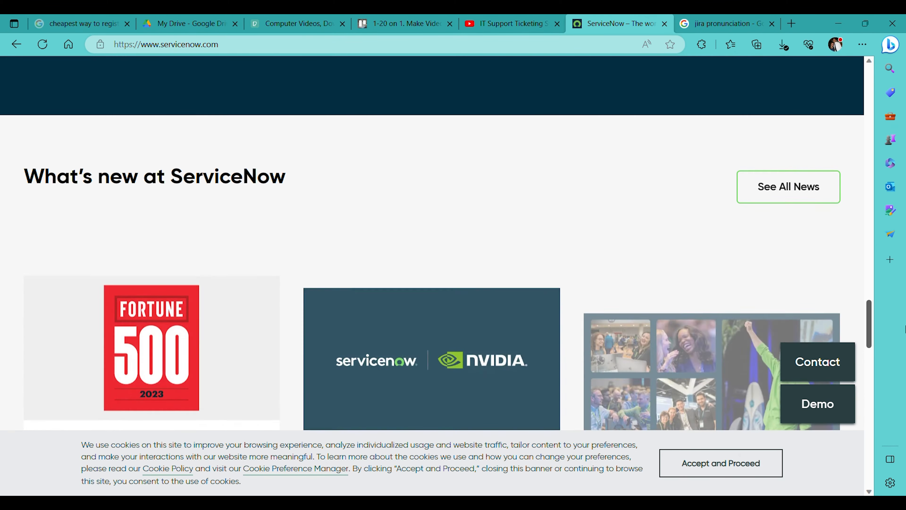
{"action": "scroll", "scroll_direction": "down", "scroll_amount": 3}
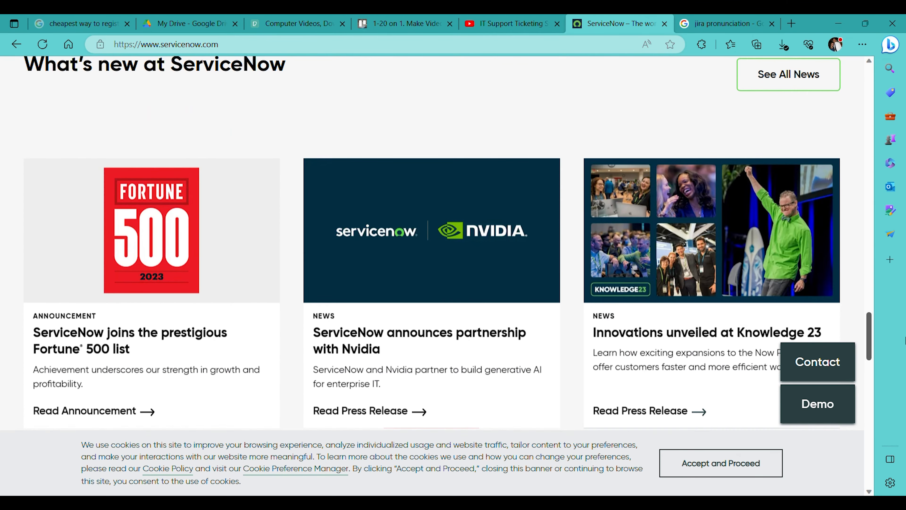
{"action": "scroll", "scroll_direction": "down", "scroll_amount": 3}
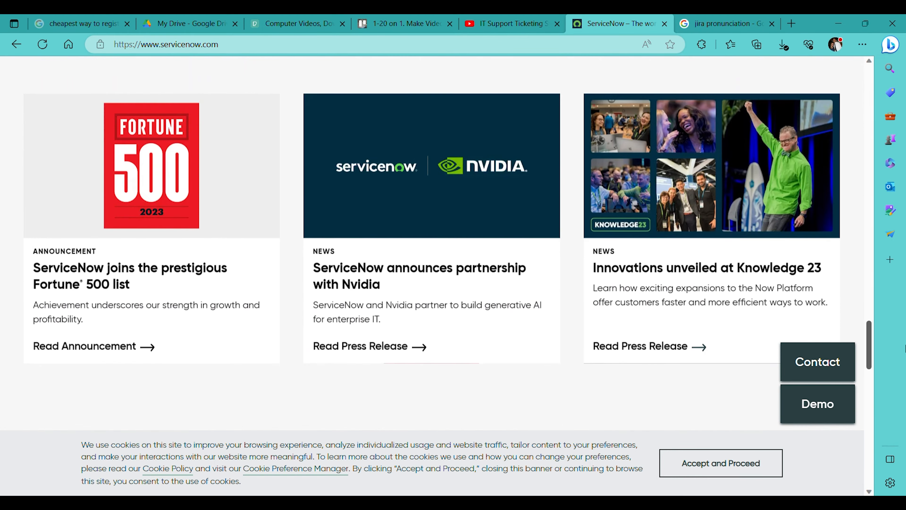
{"action": "scroll", "scroll_direction": "down", "scroll_amount": 3}
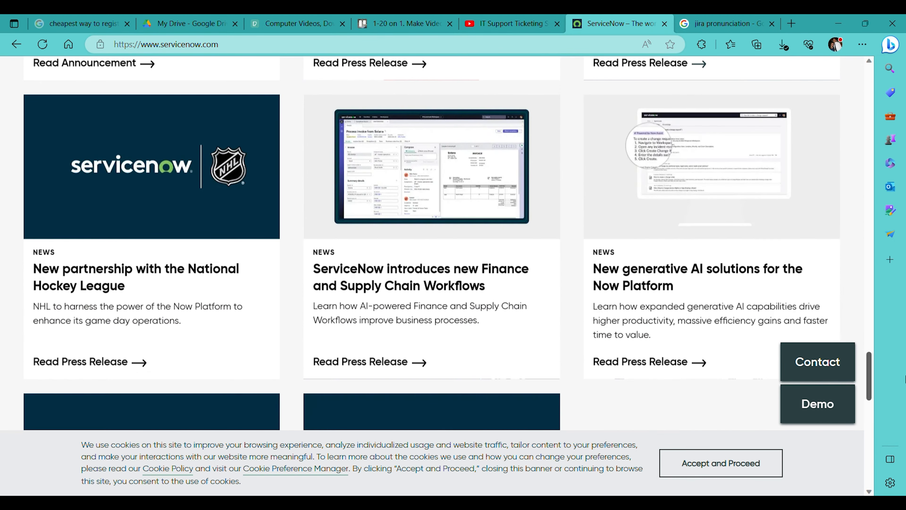
{"action": "scroll", "scroll_direction": "down", "scroll_amount": 3}
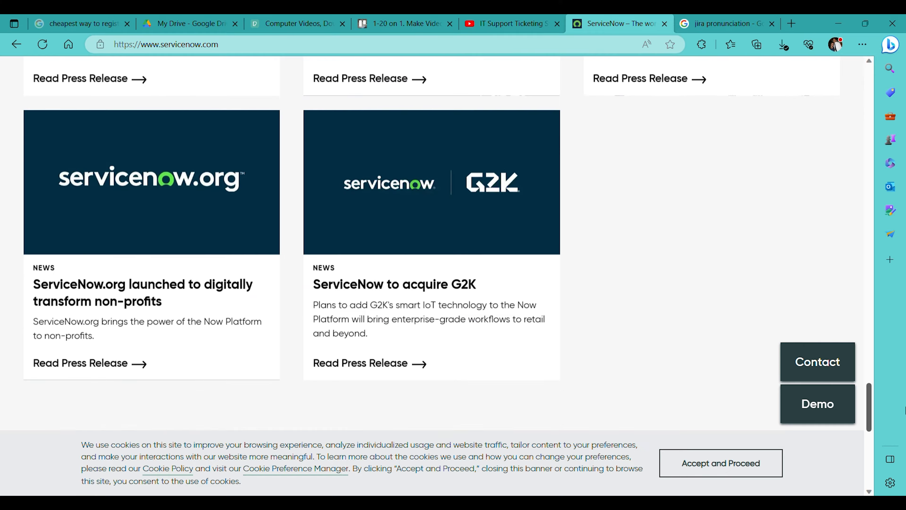
{"action": "scroll", "scroll_direction": "up", "scroll_amount": 3}
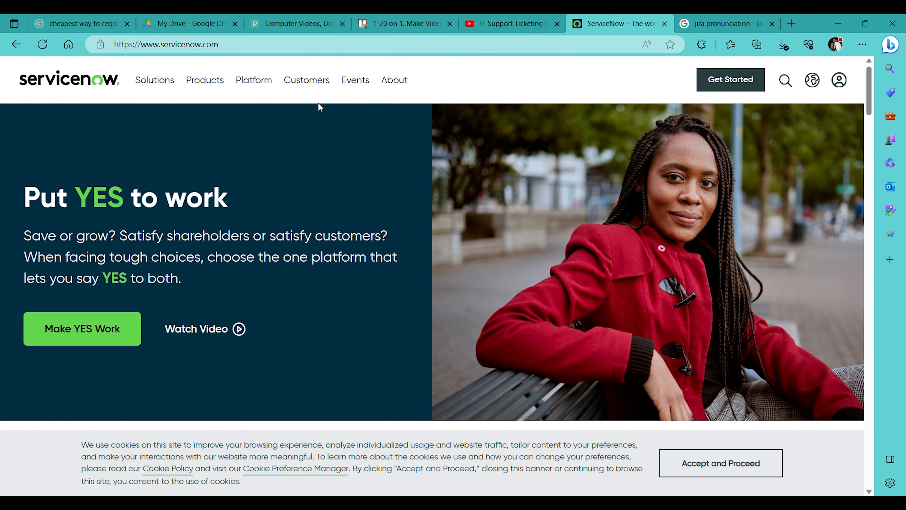
View the Customers panel in ServiceNow's navigation, then switch to the Freshservice homepage
{"action": "left_click", "coordinate": [154, 79]}
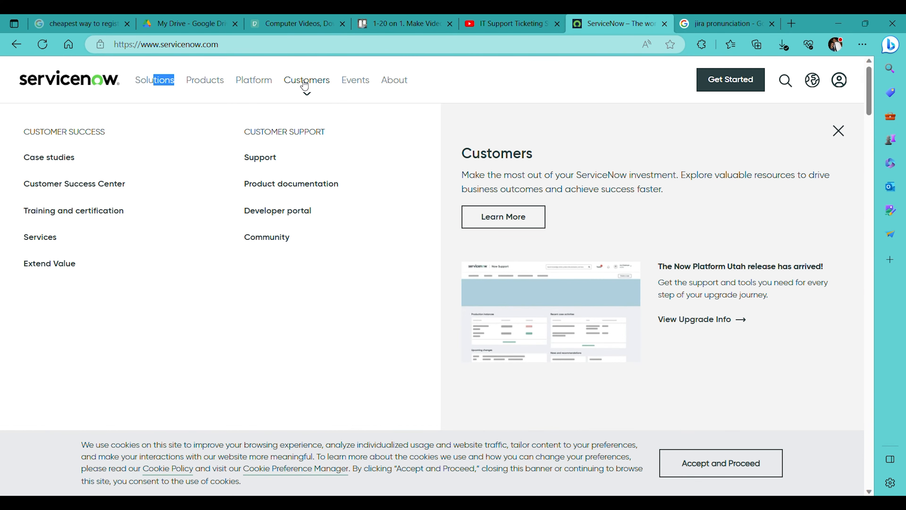
{"action": "left_click", "coordinate": [619, 24]}
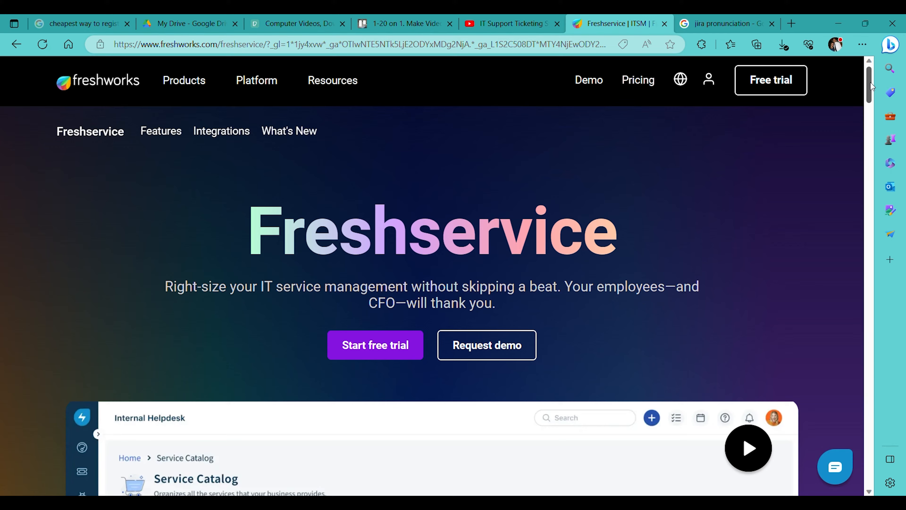
Scroll the Freshservice page past the service catalog and customer logos to the ITSM and ITOM sections
{"action": "scroll", "scroll_direction": "down", "scroll_amount": 3}
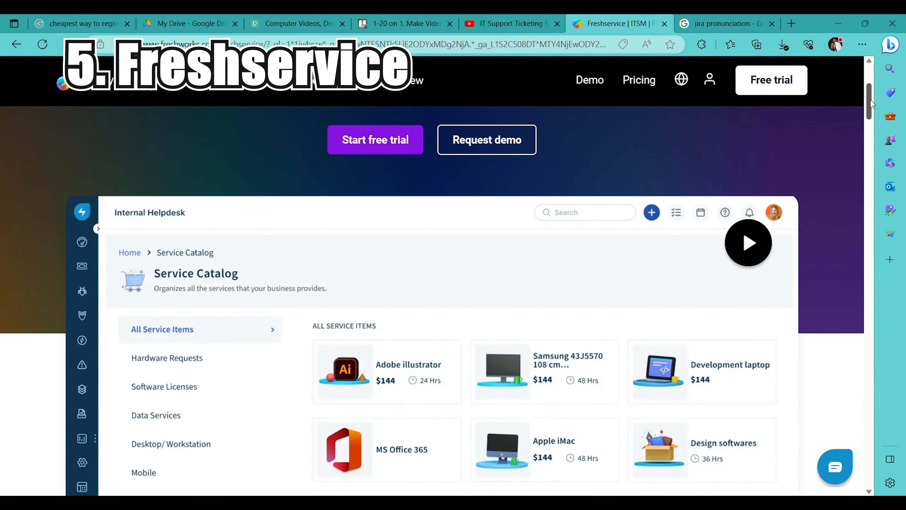
{"action": "scroll", "scroll_direction": "down", "scroll_amount": 3}
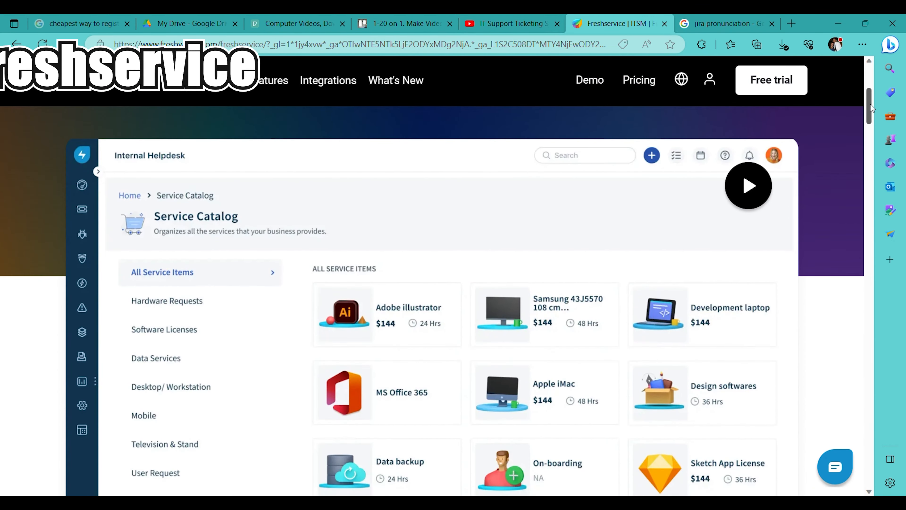
{"action": "scroll", "scroll_direction": "down", "scroll_amount": 3}
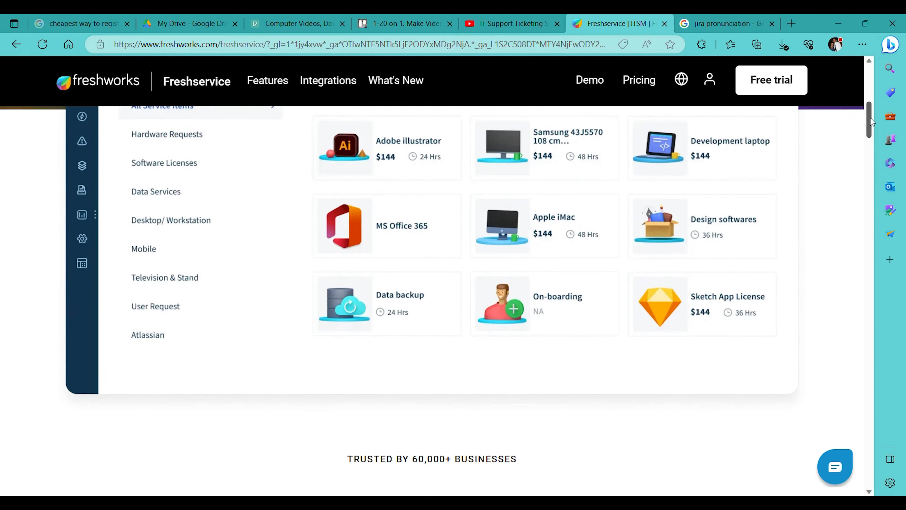
{"action": "scroll", "scroll_direction": "down", "scroll_amount": 3}
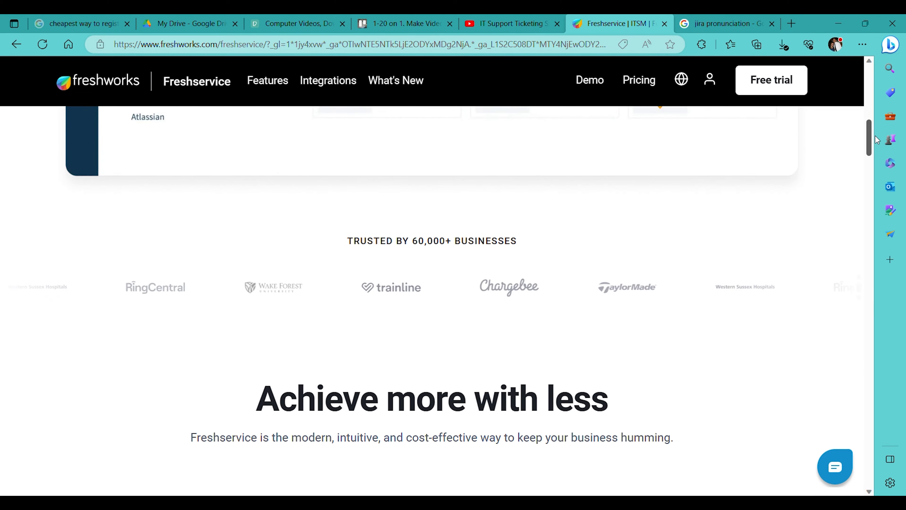
{"action": "scroll", "scroll_direction": "down", "scroll_amount": 3}
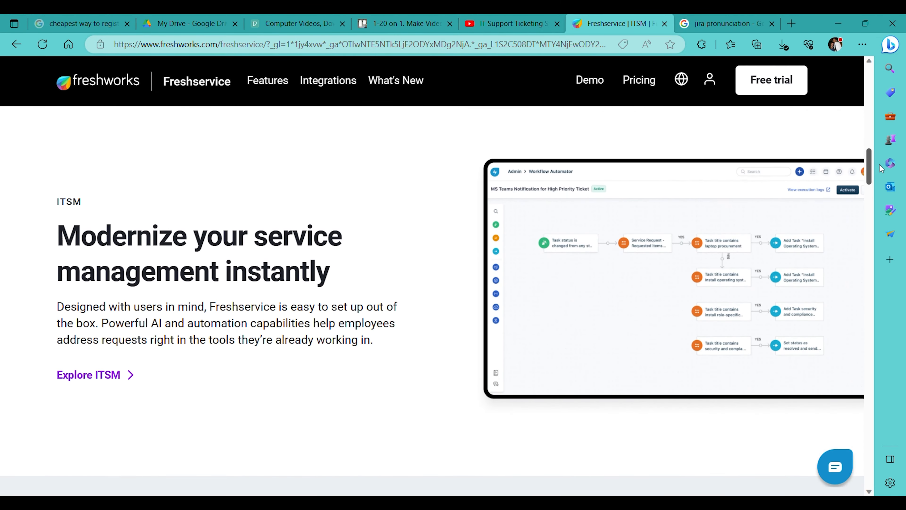
{"action": "scroll", "scroll_direction": "down", "scroll_amount": 3}
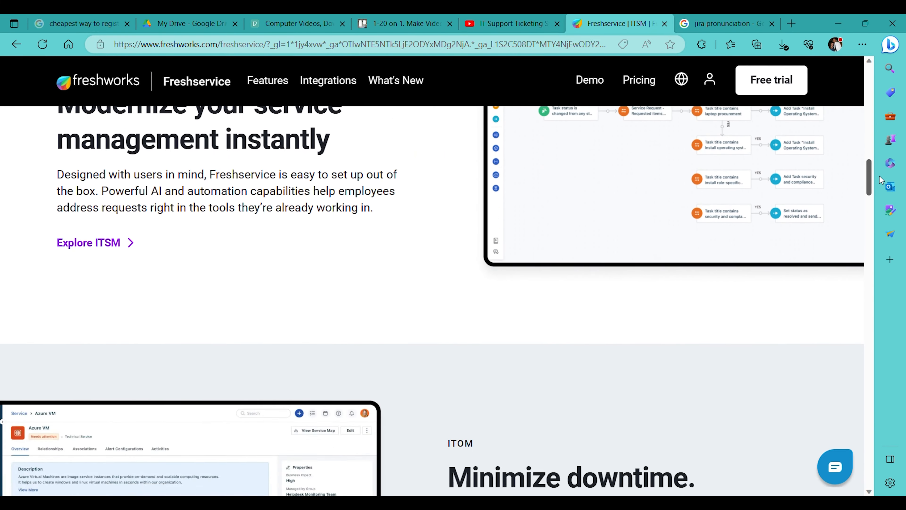